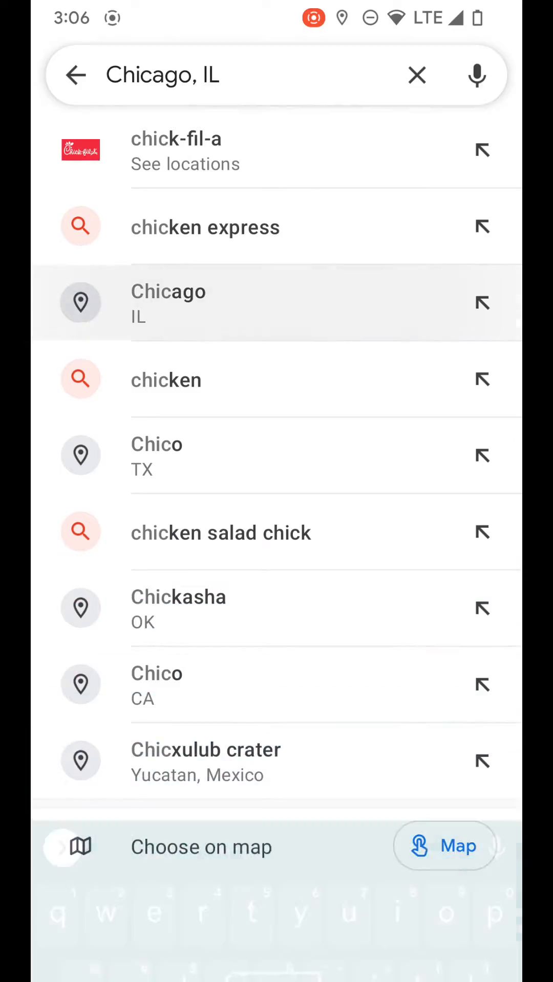
Choose the Chicago, IL suggestion to show its place card on the map.
{"action": "left_click", "coordinate": [168, 303]}
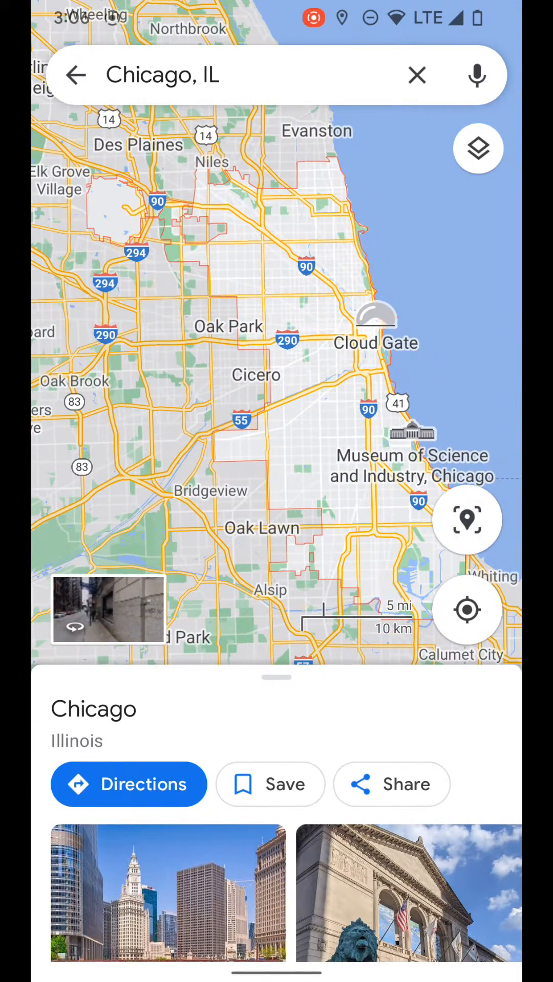
{"action": "left_click", "coordinate": [129, 785]}
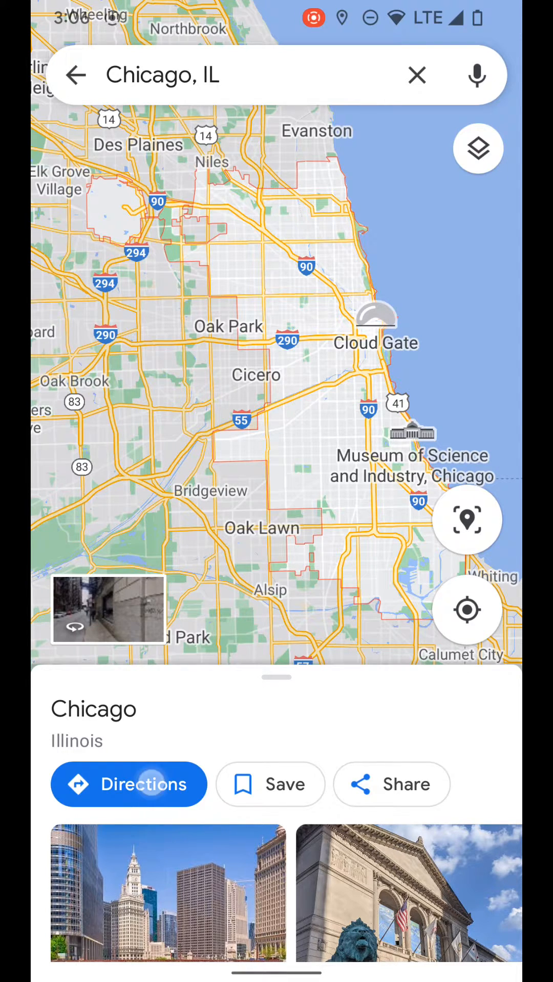
Get driving directions from your location to Chicago, pin the 16-hour route, and return to the map.
{"action": "left_click", "coordinate": [129, 785]}
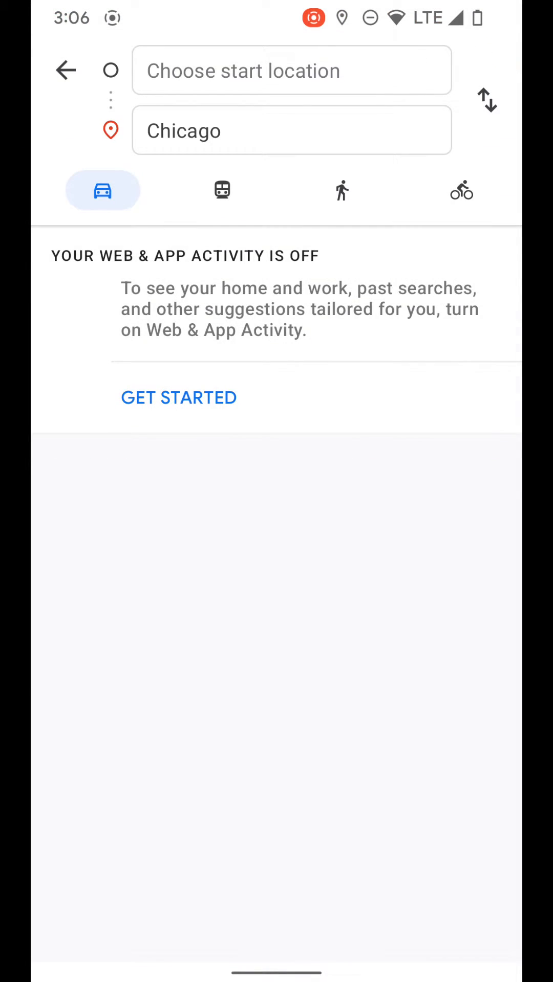
{"action": "left_click", "coordinate": [291, 71]}
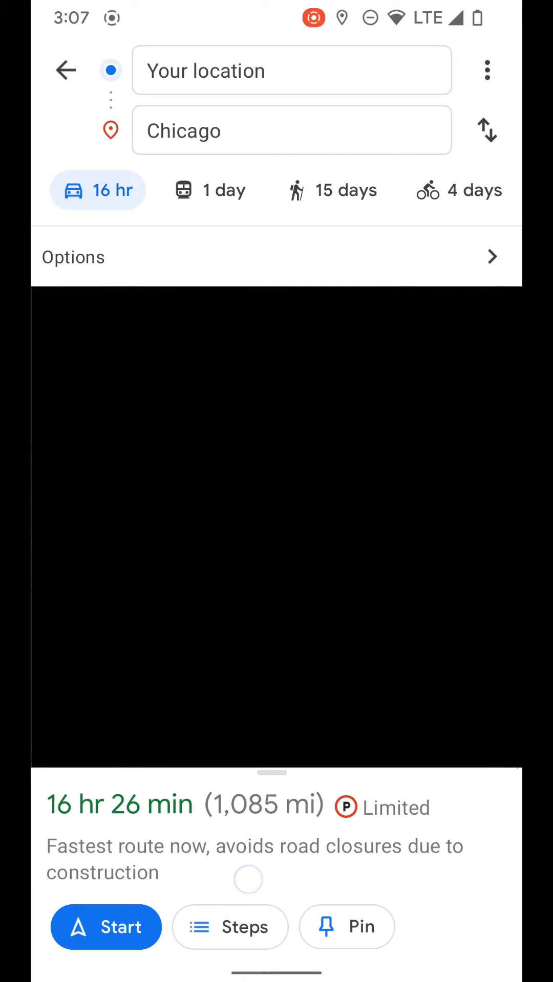
{"action": "left_click", "coordinate": [346, 928]}
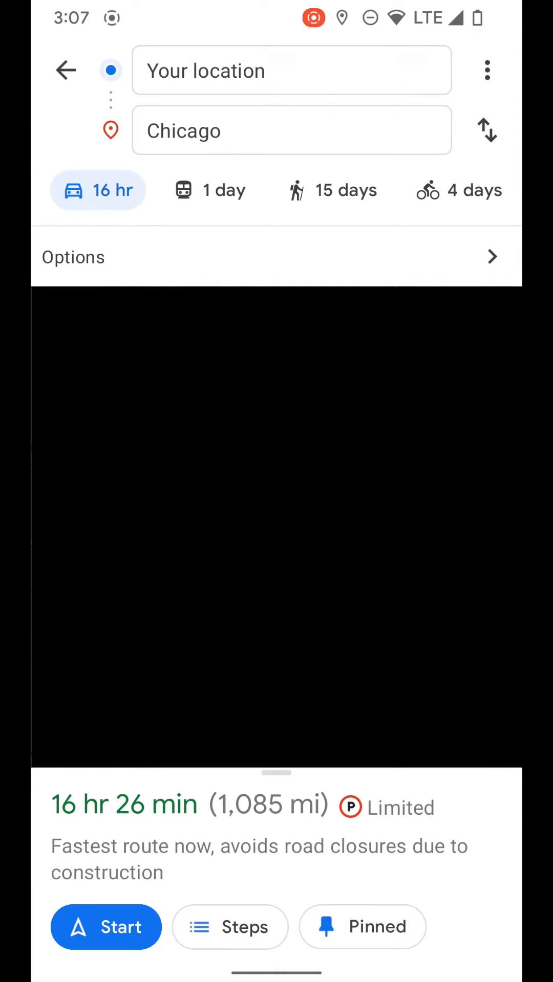
{"action": "left_click", "coordinate": [66, 70]}
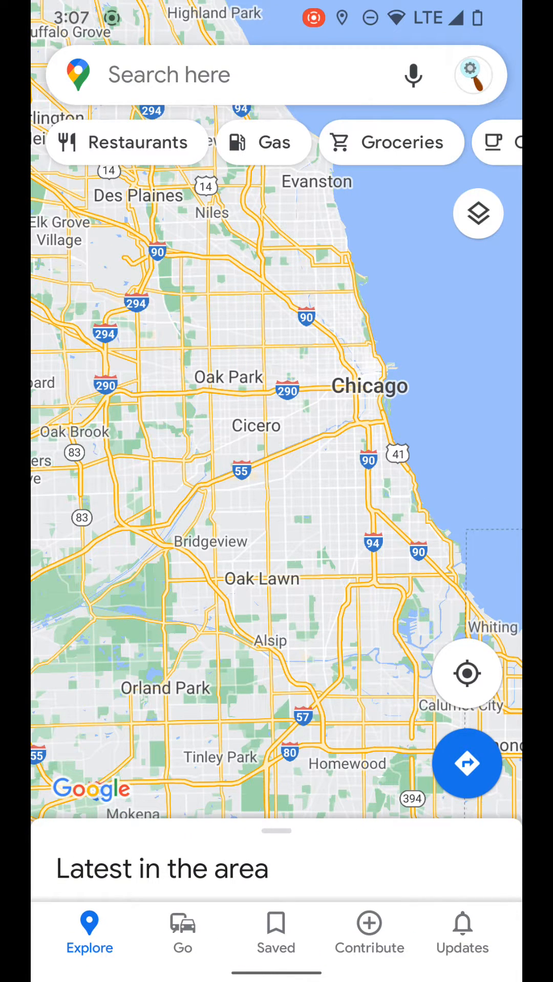
View the Go tab's pinned Chicago trip via I-57 N arriving 6:32 AM, with the panel expanded.
{"action": "left_click", "coordinate": [182, 933]}
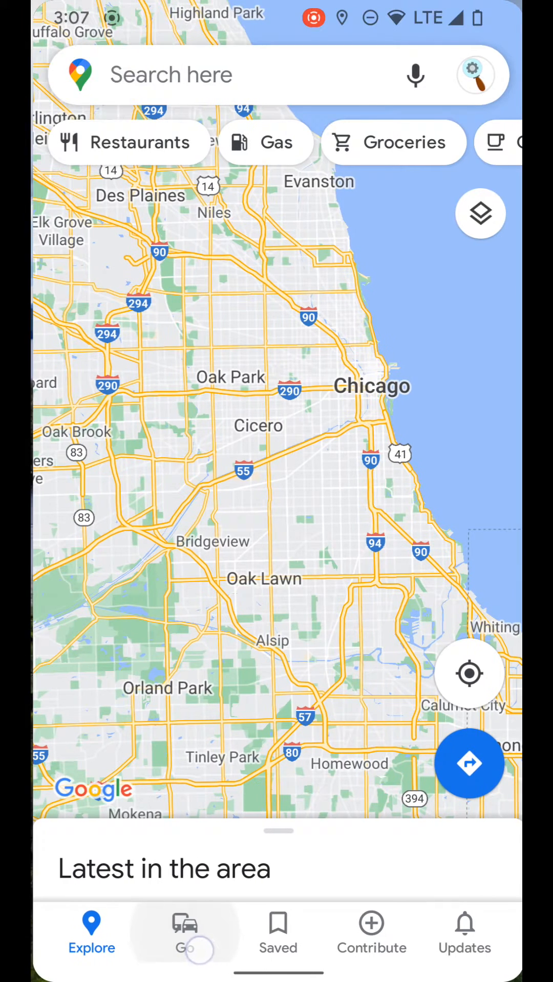
{"action": "left_click", "coordinate": [183, 936]}
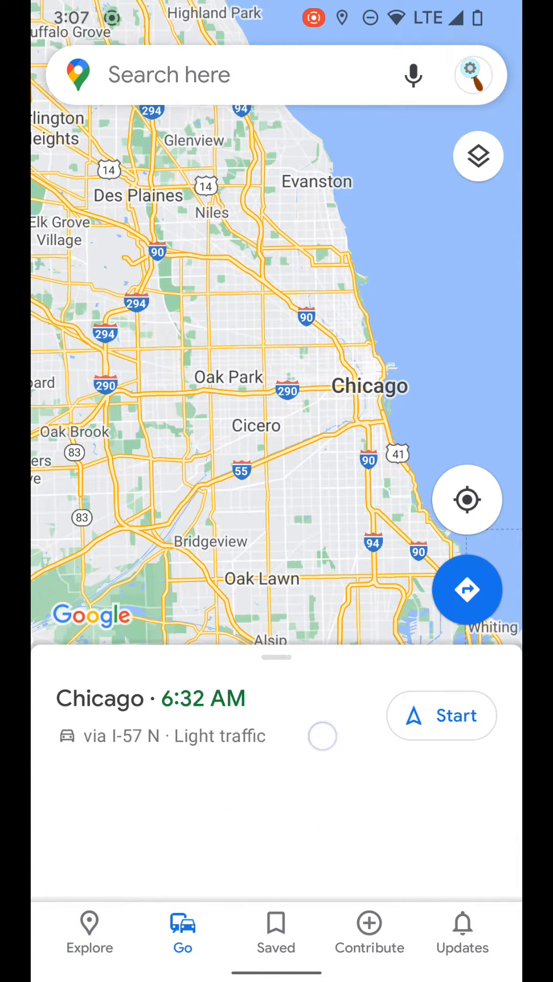
{"action": "left_click_drag", "start_coordinate": [276, 658], "coordinate": [276, 188]}
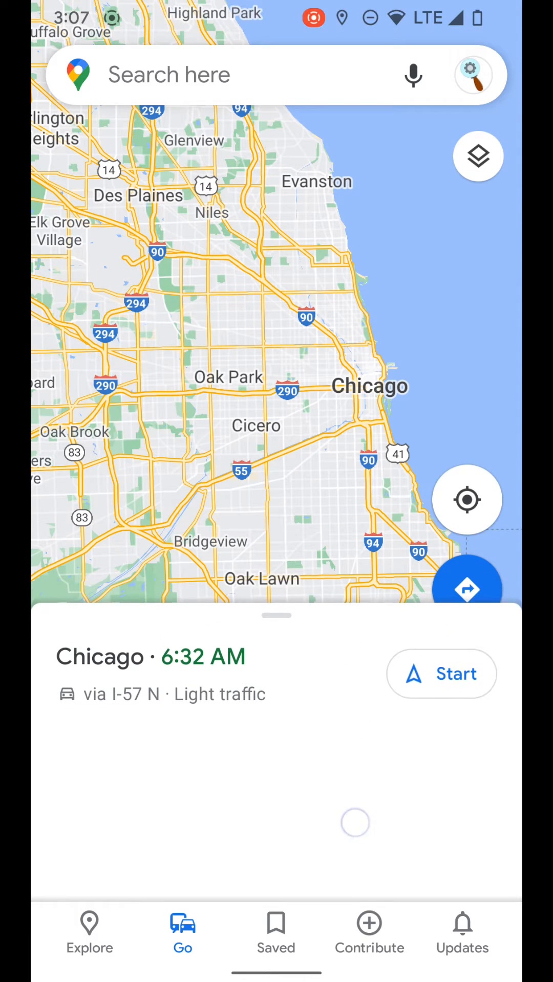
{"action": "left_click", "coordinate": [440, 674]}
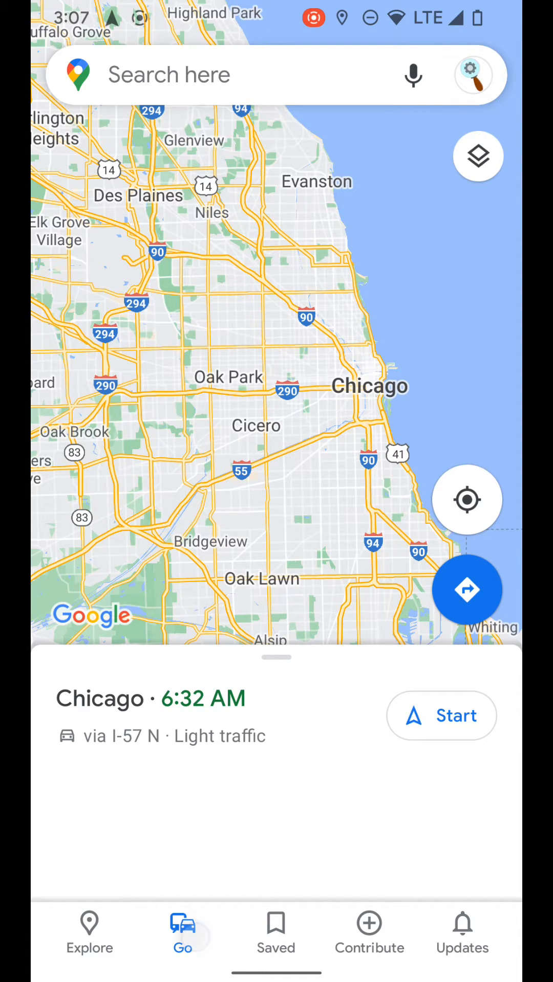
{"action": "left_click", "coordinate": [467, 589]}
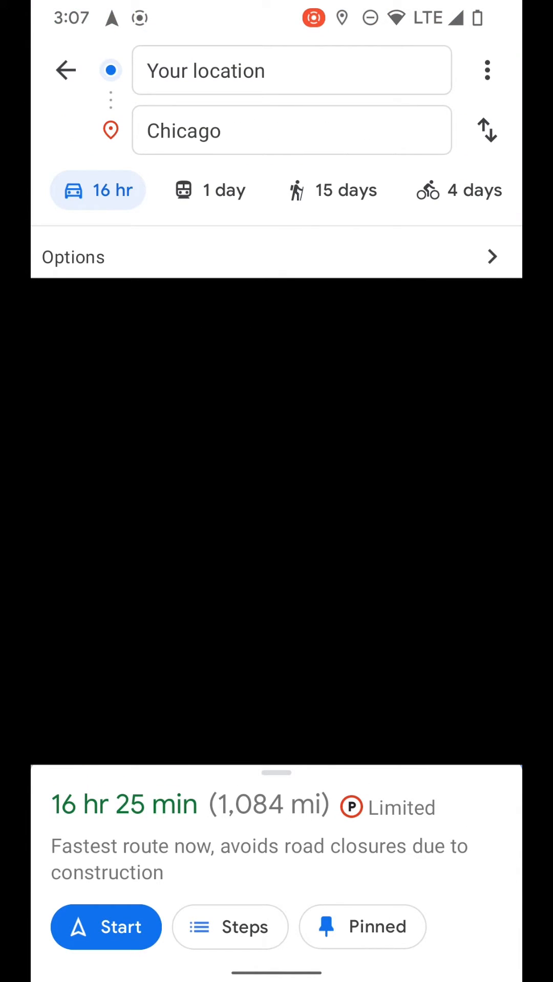
{"action": "left_click", "coordinate": [362, 928]}
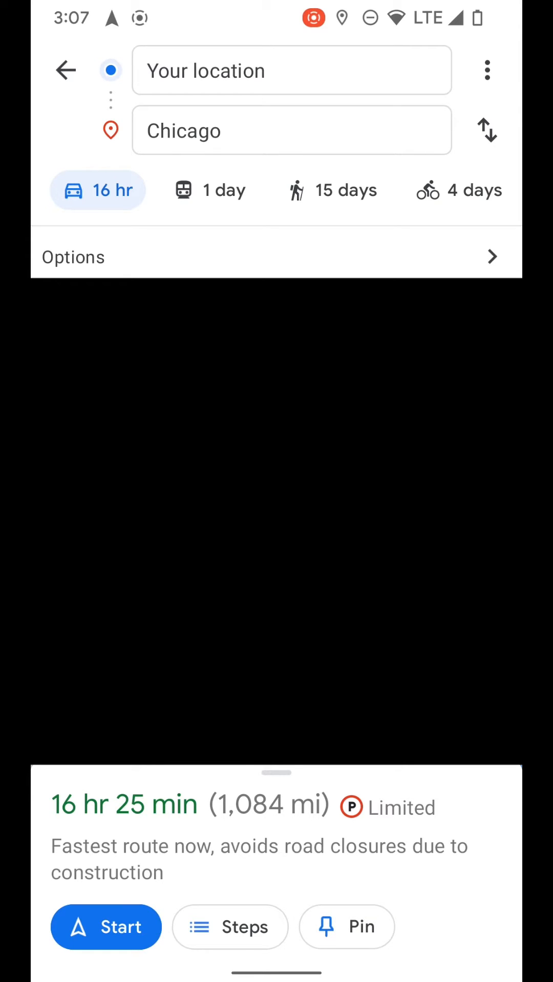
{"action": "left_click", "coordinate": [346, 927]}
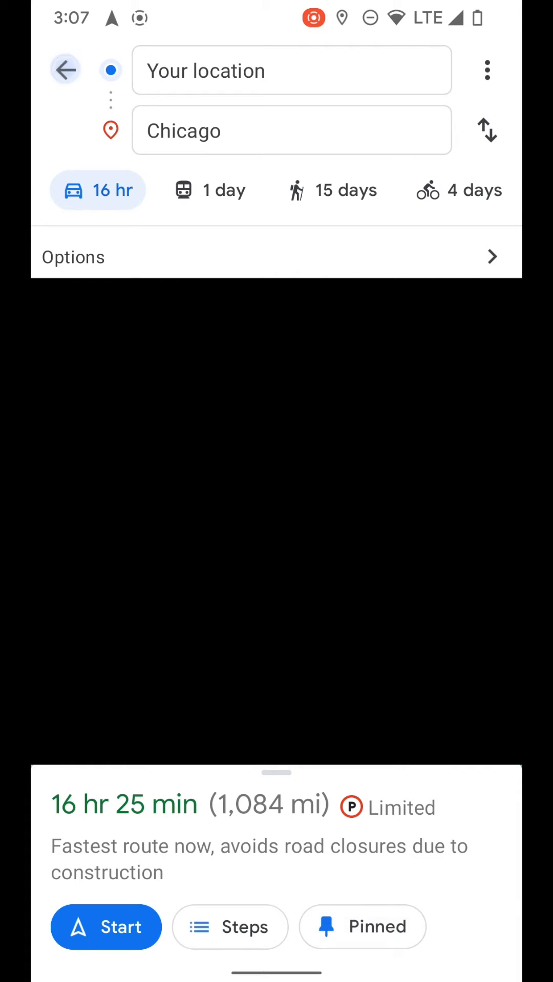
{"action": "left_click", "coordinate": [66, 69]}
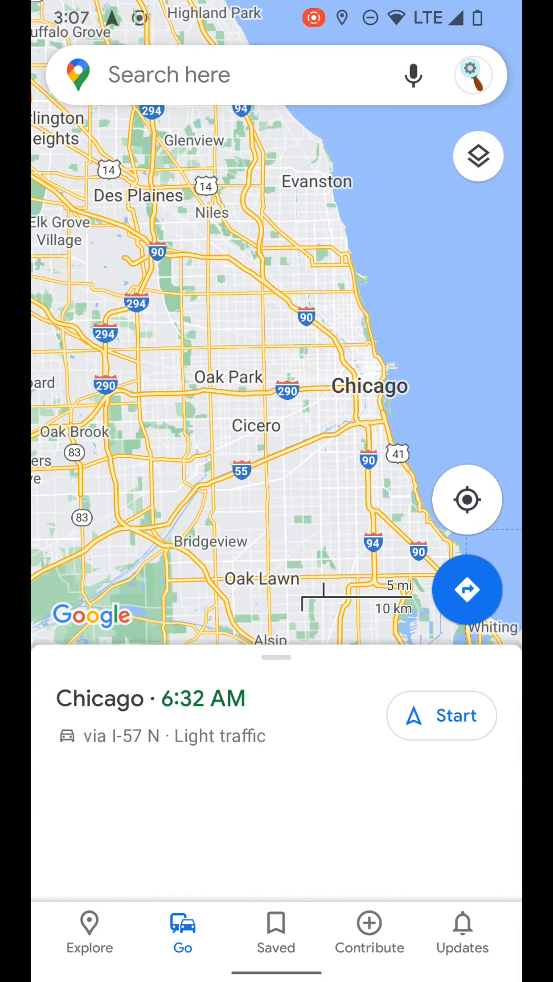
{"action": "left_click_drag", "start_coordinate": [276, 659], "coordinate": [276, 188]}
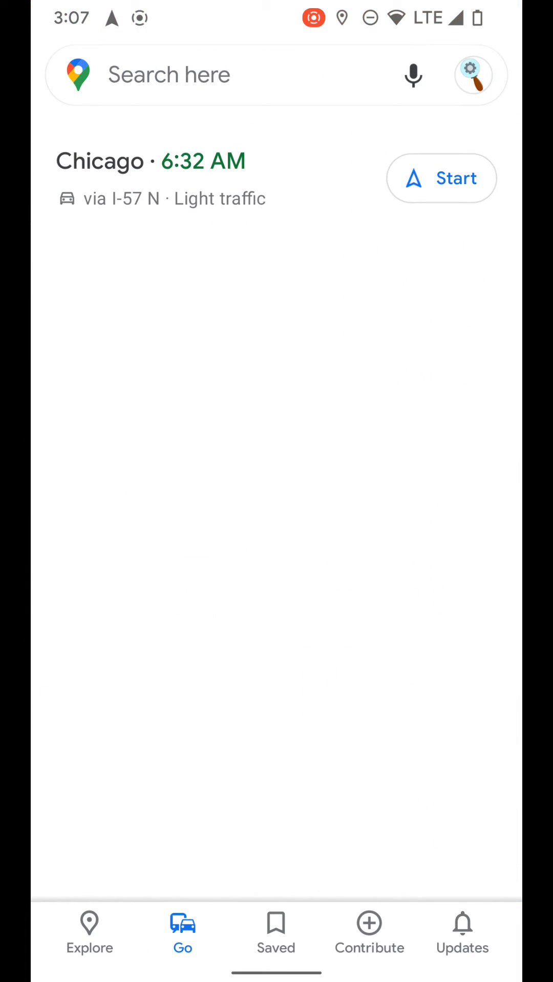